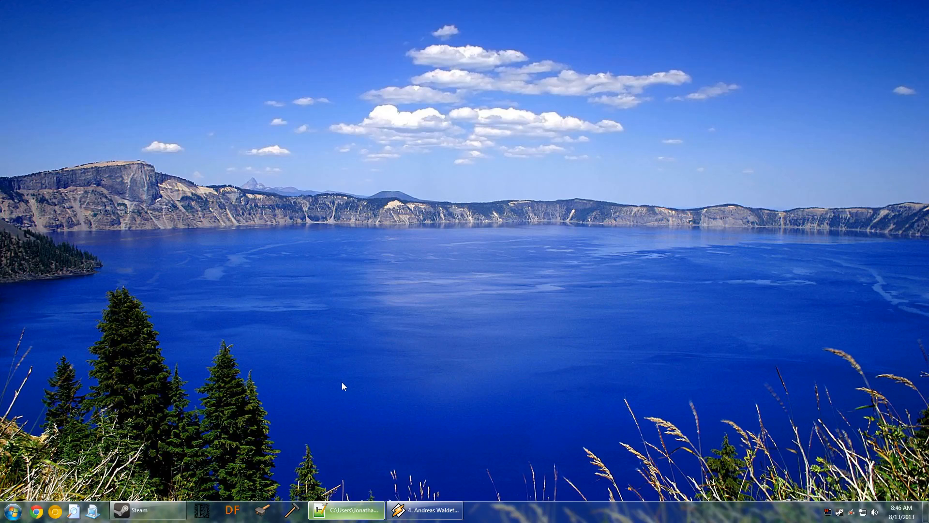
pyautogui.moveTo(330, 465)
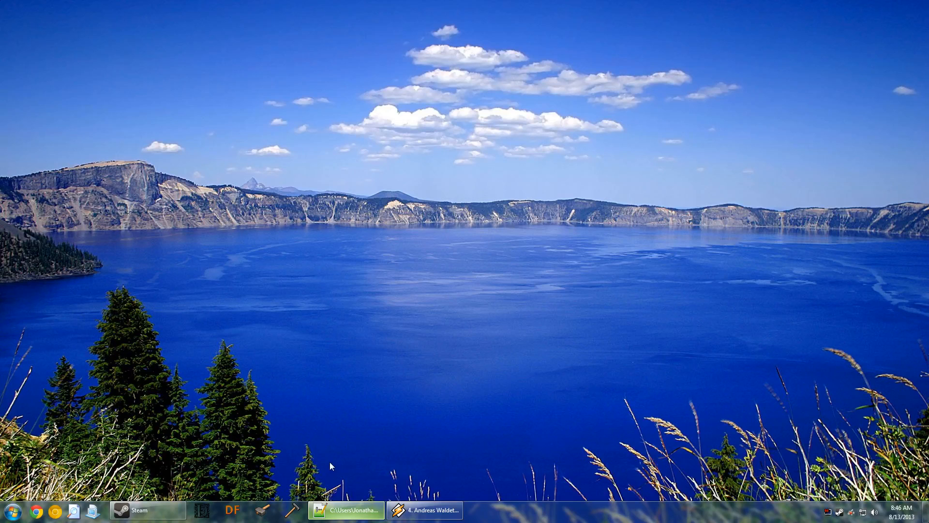
# Step: Bring the Notepad++ window showing 'patch 1 11.txt' to the front from the taskbar
pyautogui.click(346, 509)
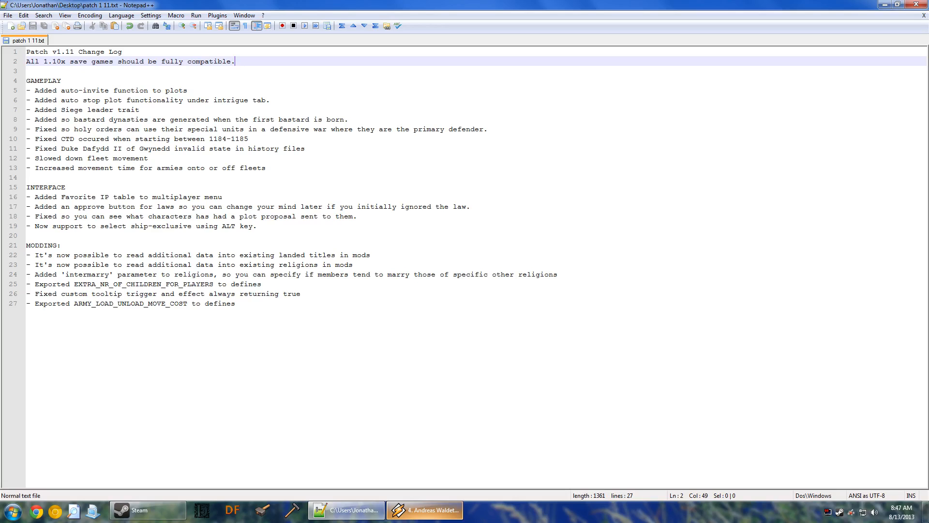
pyautogui.click(61, 81)
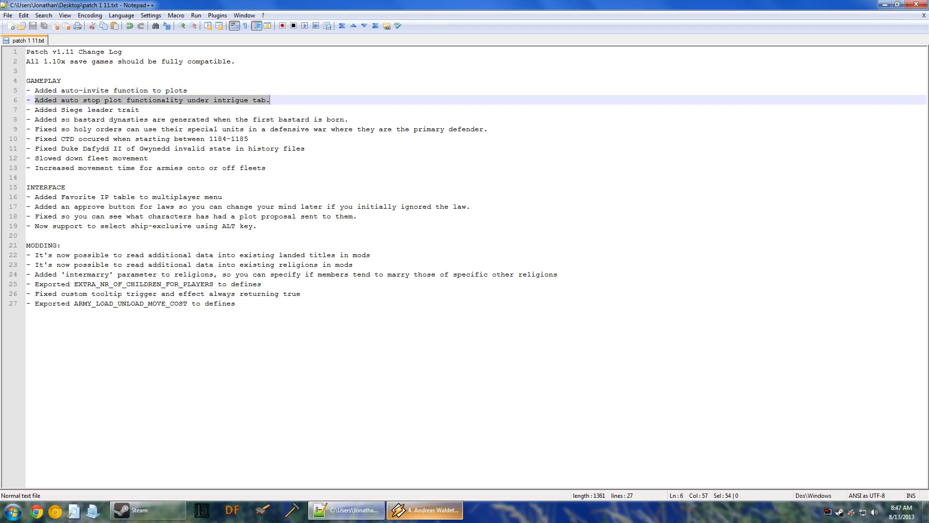
pyautogui.click(124, 197)
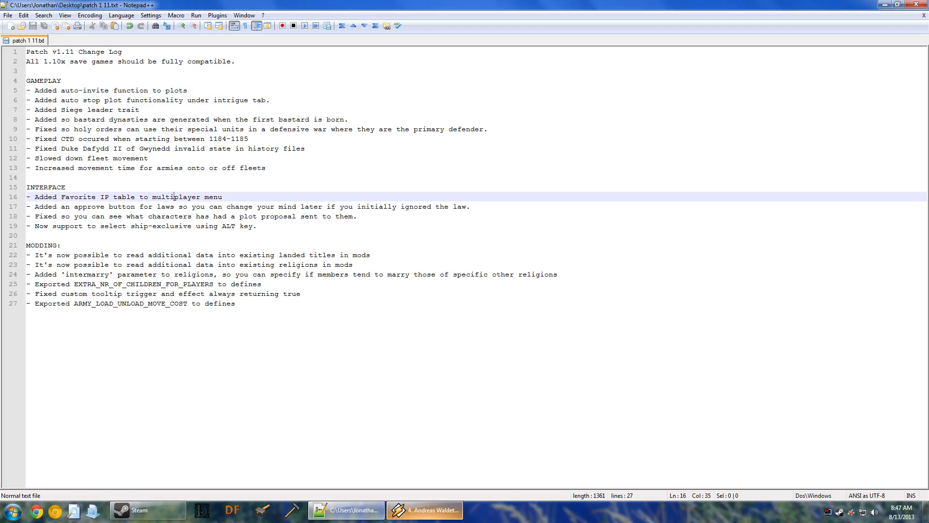
pyautogui.click(138, 110)
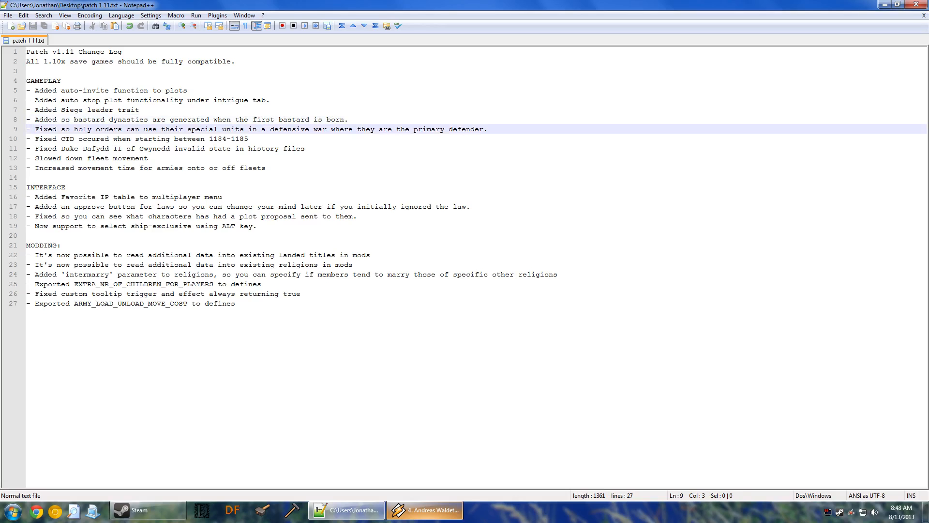
pyautogui.click(486, 129)
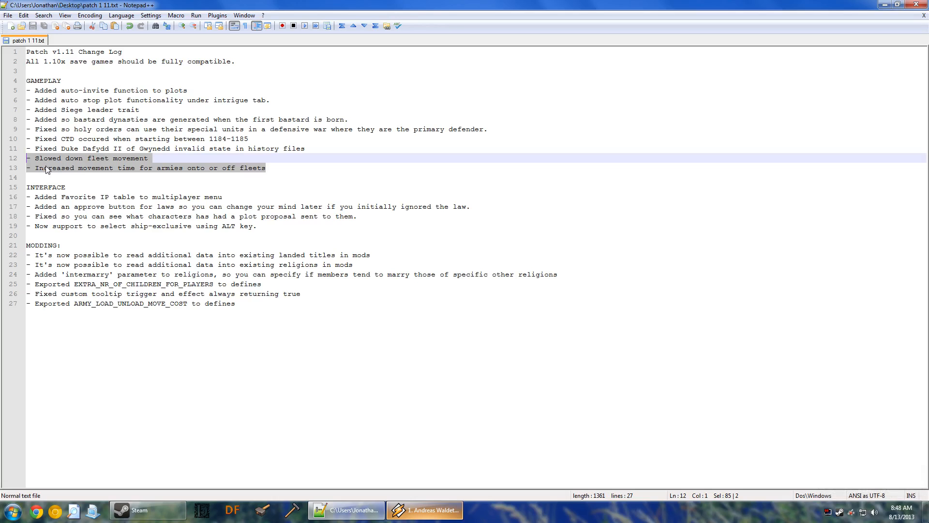
pyautogui.click(61, 158)
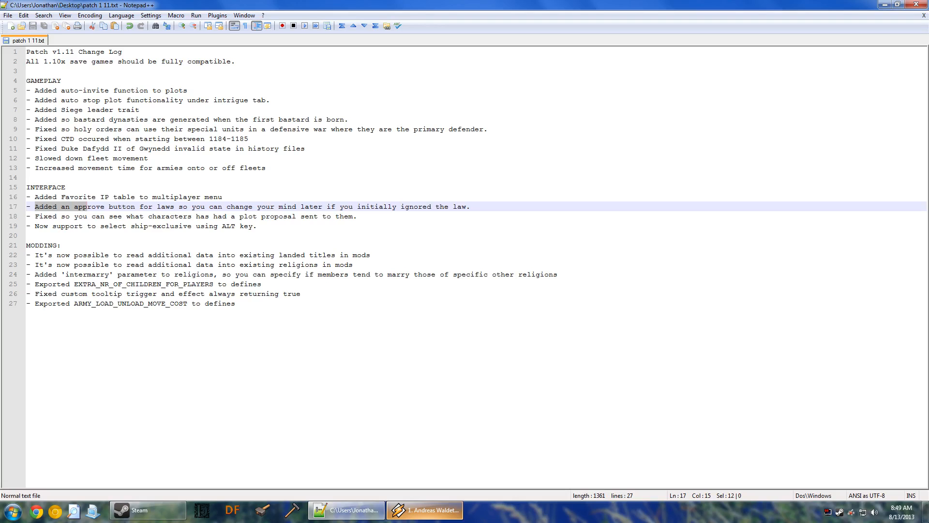
pyautogui.click(64, 206)
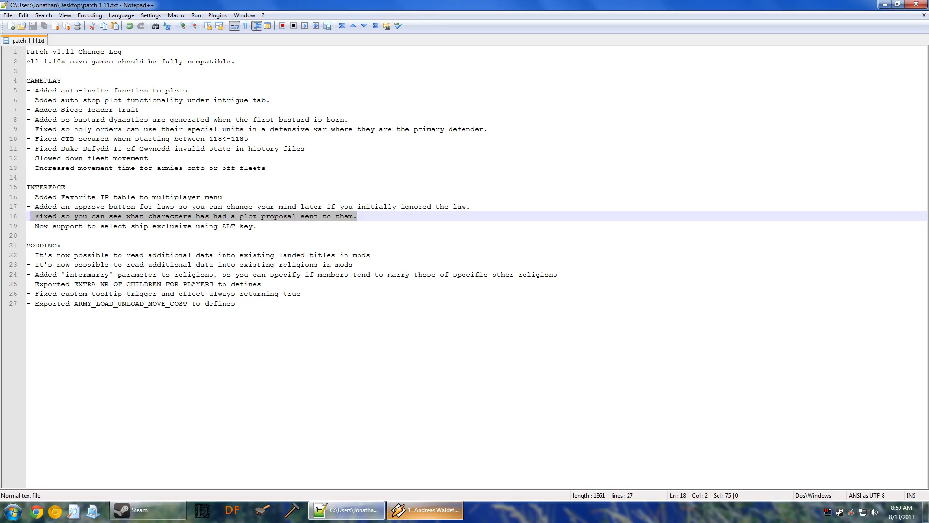
pyautogui.doubleClick(80, 90)
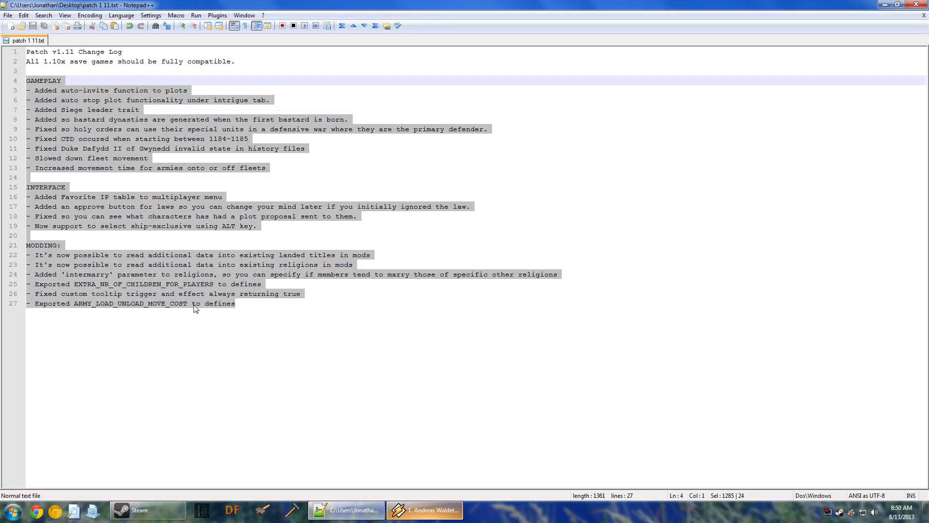
pyautogui.moveTo(198, 307)
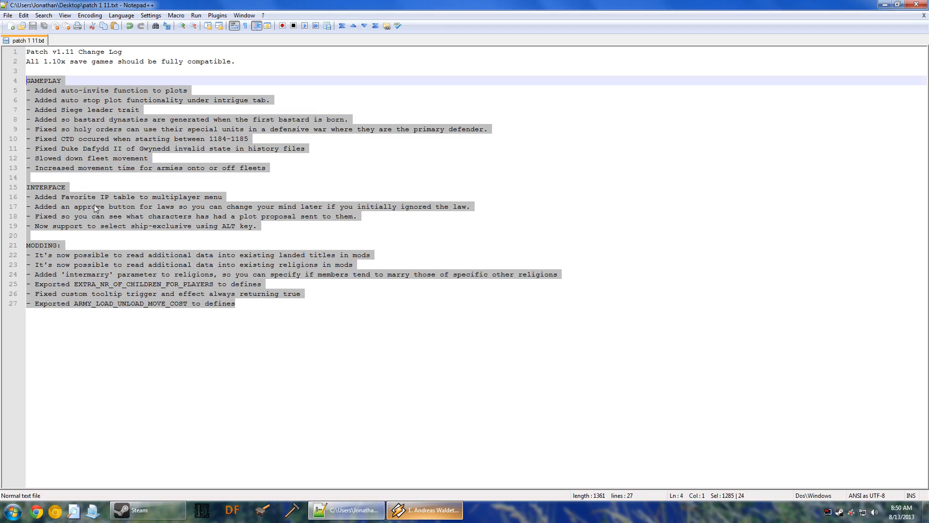
pyautogui.moveTo(50, 86)
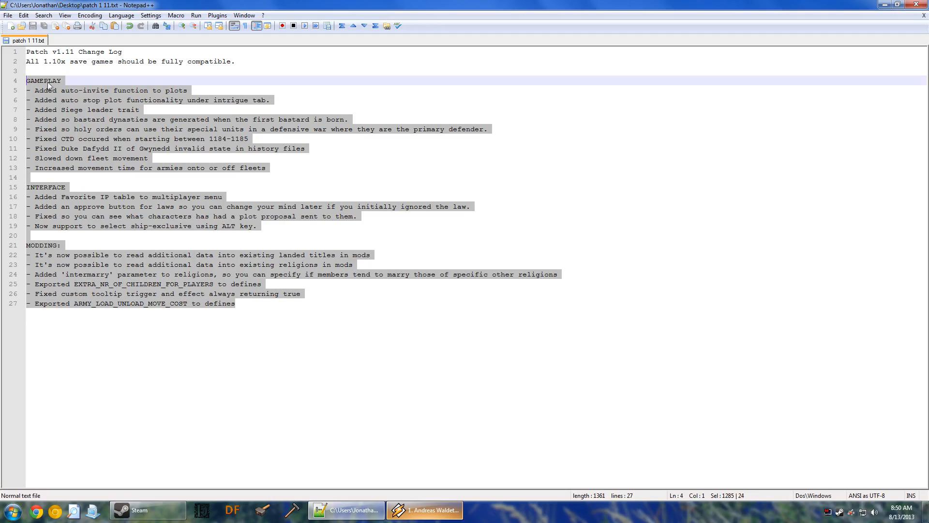
pyautogui.moveTo(204, 249)
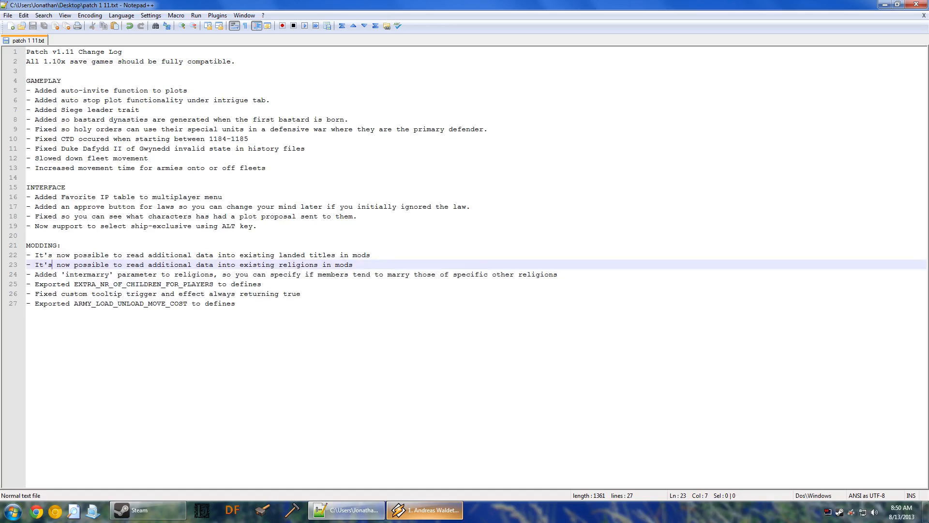
pyautogui.click(37, 255)
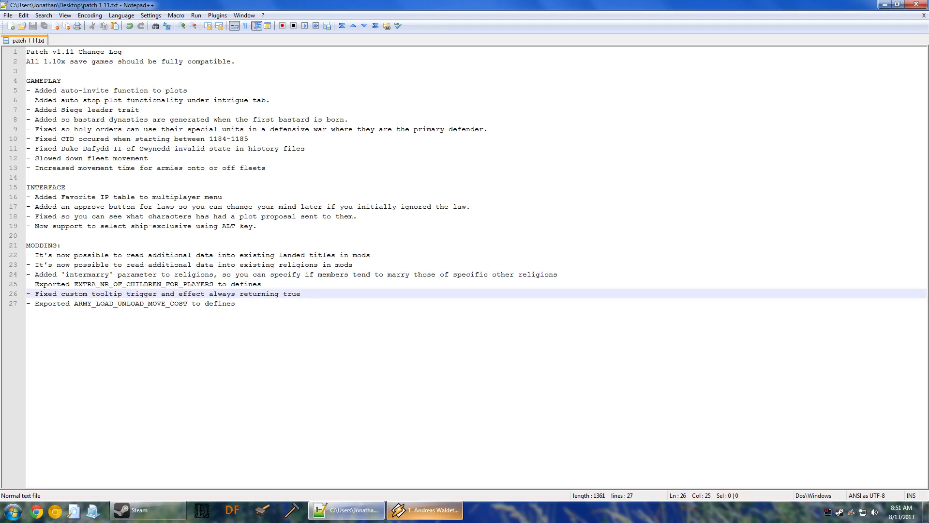
pyautogui.doubleClick(87, 274)
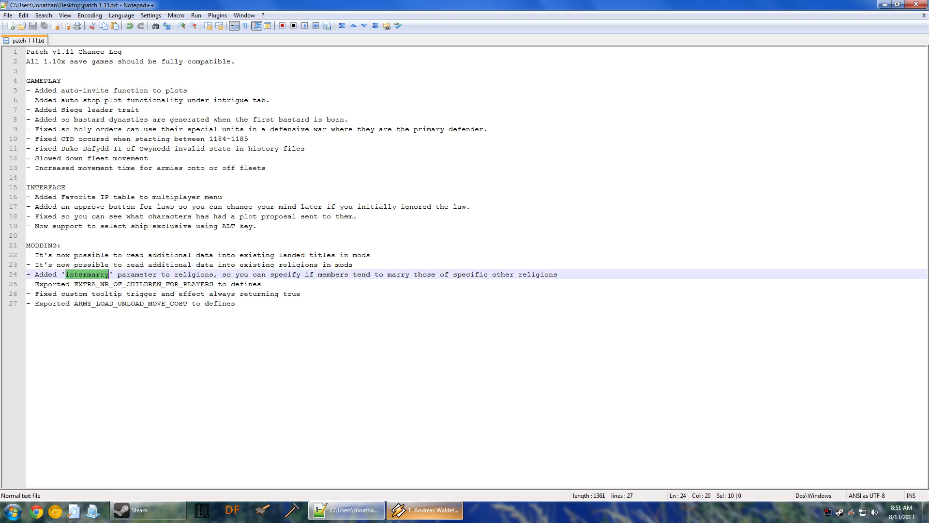
pyautogui.moveTo(90, 283)
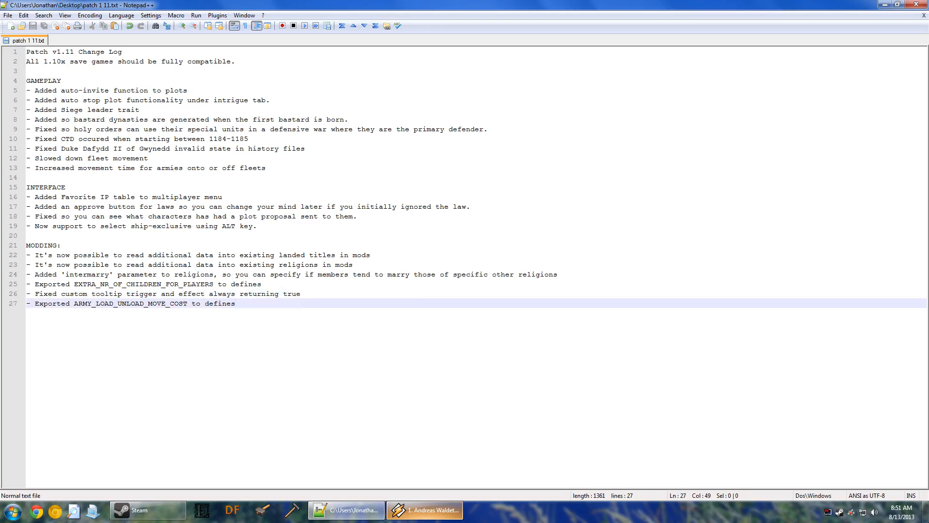
pyautogui.click(51, 303)
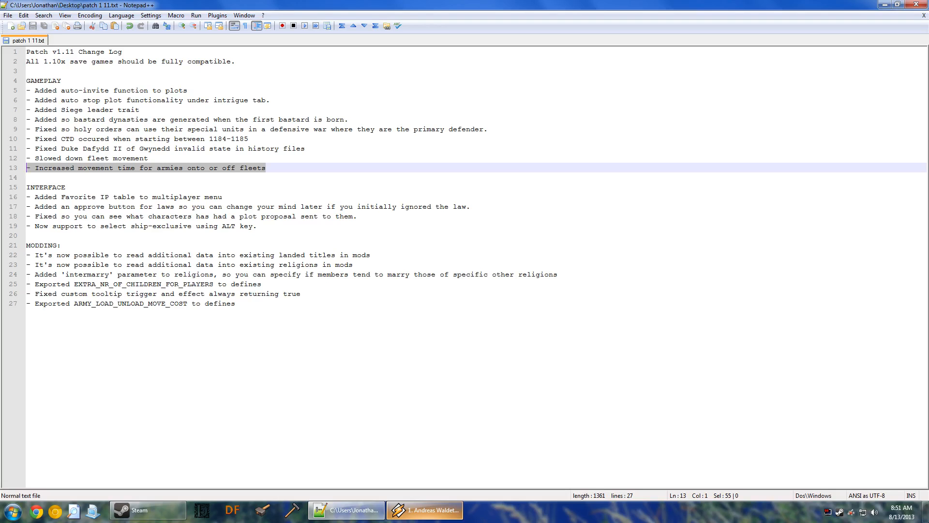
pyautogui.click(235, 303)
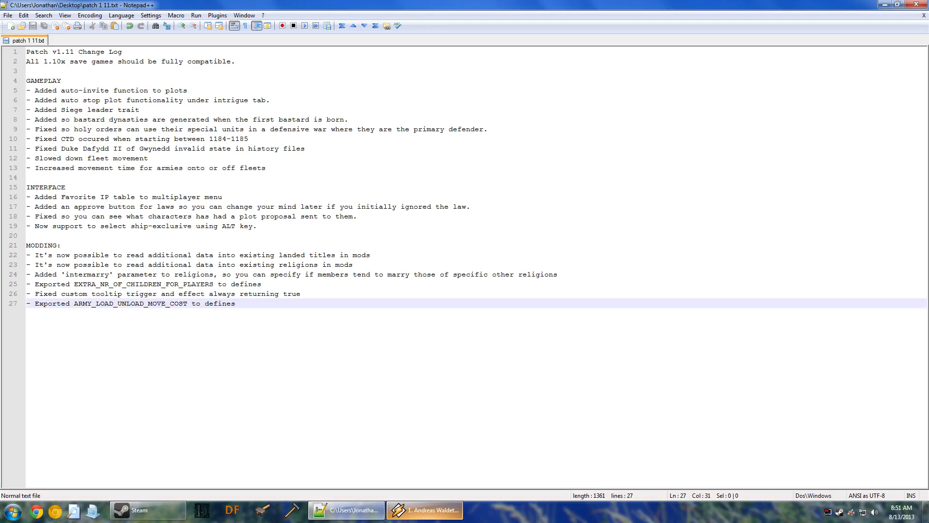